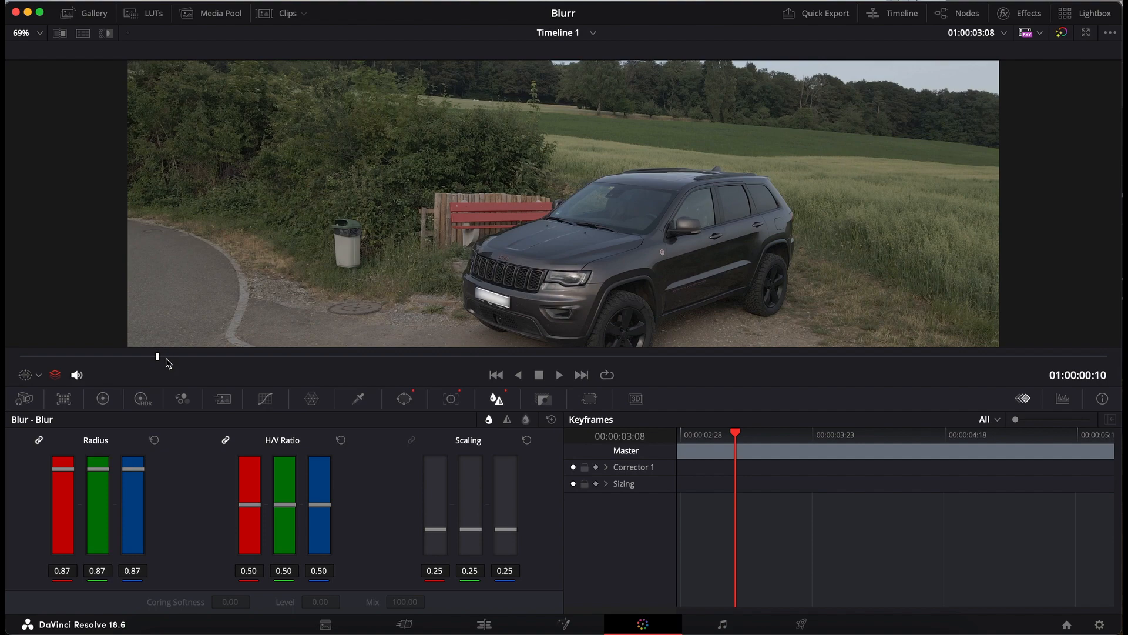
mouse_move(160, 359)
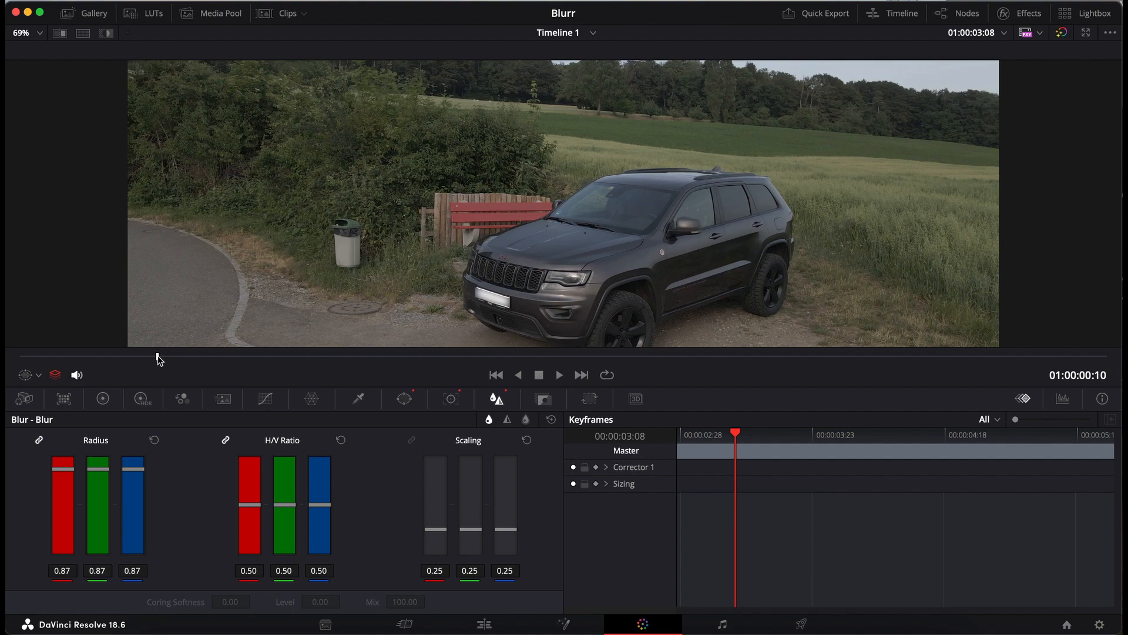
mouse_move(173, 358)
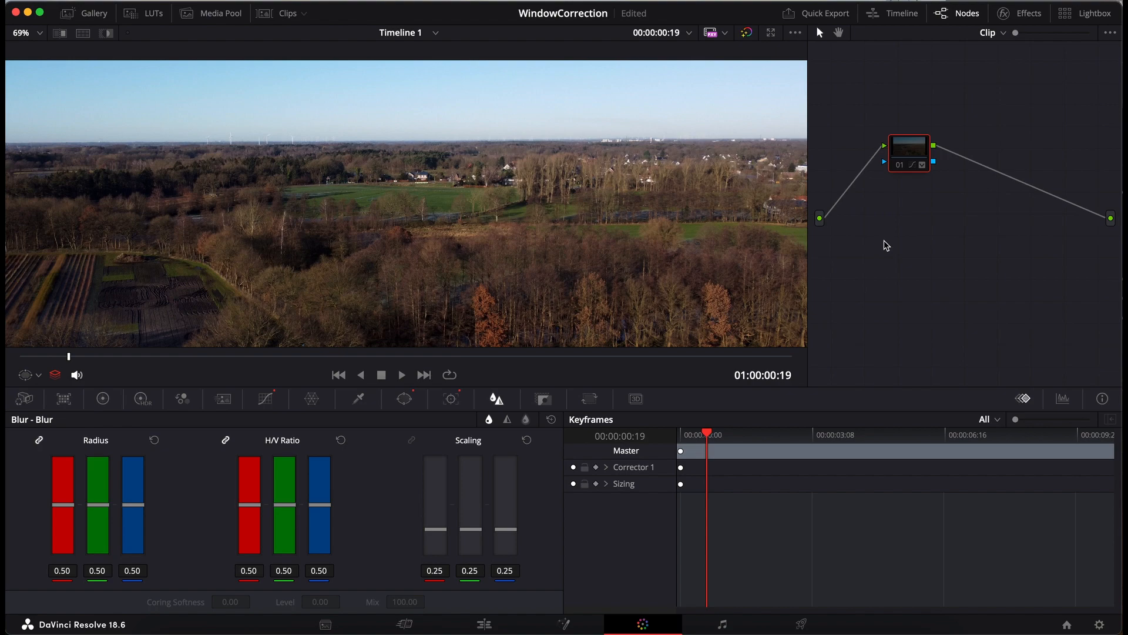
mouse_move(900, 183)
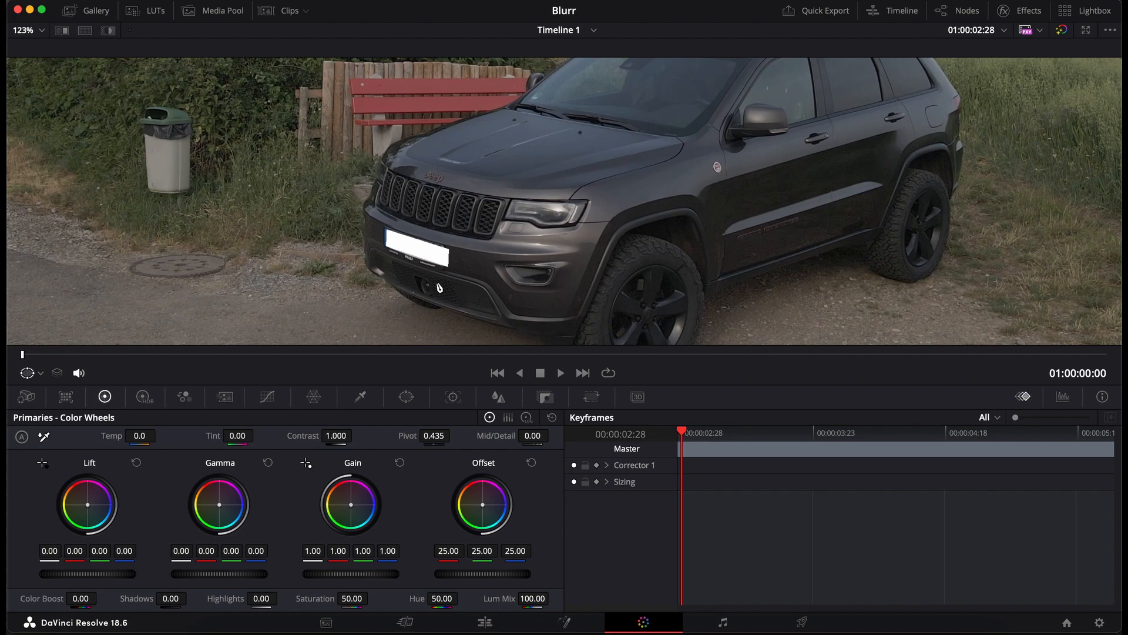
mouse_move(378, 261)
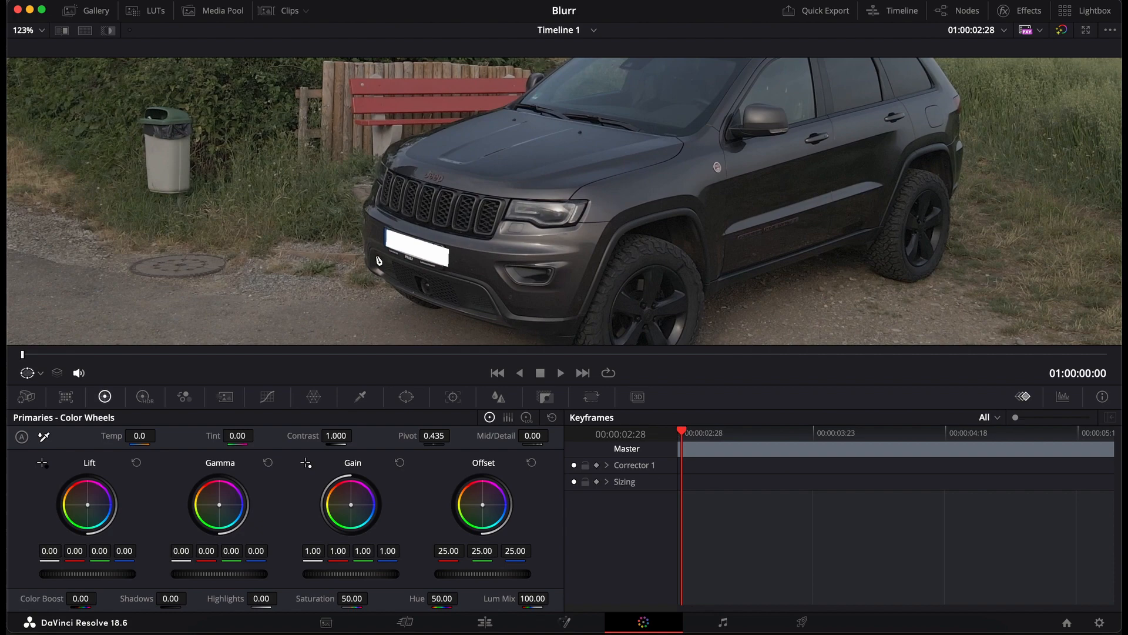
mouse_move(405, 397)
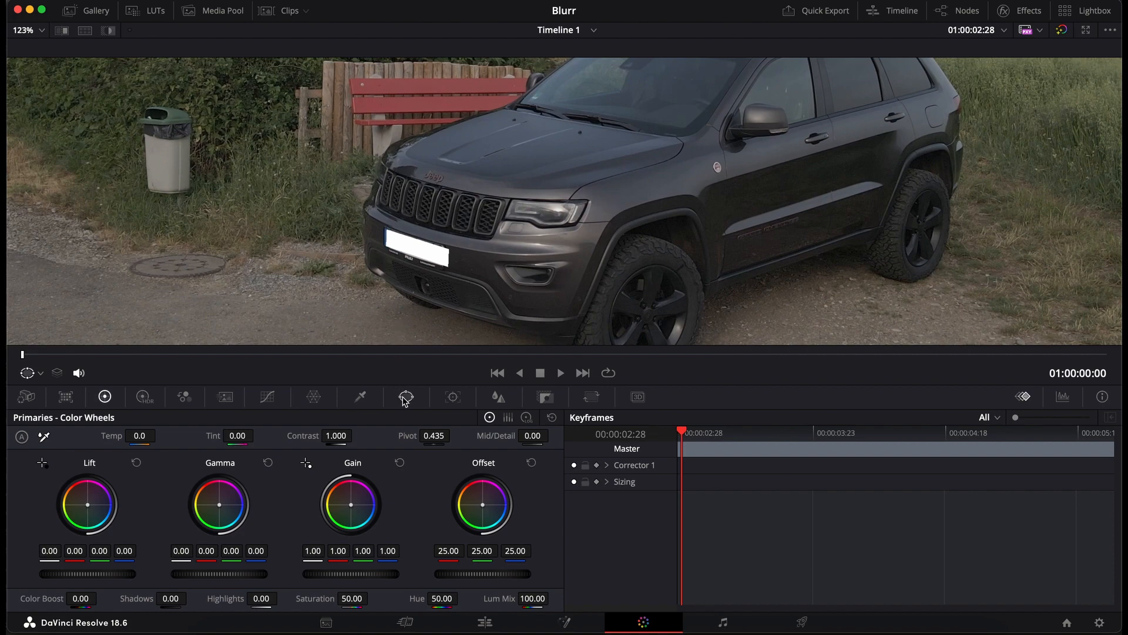
Choose the Curve (pen) power window to trace the license plate.
click(406, 396)
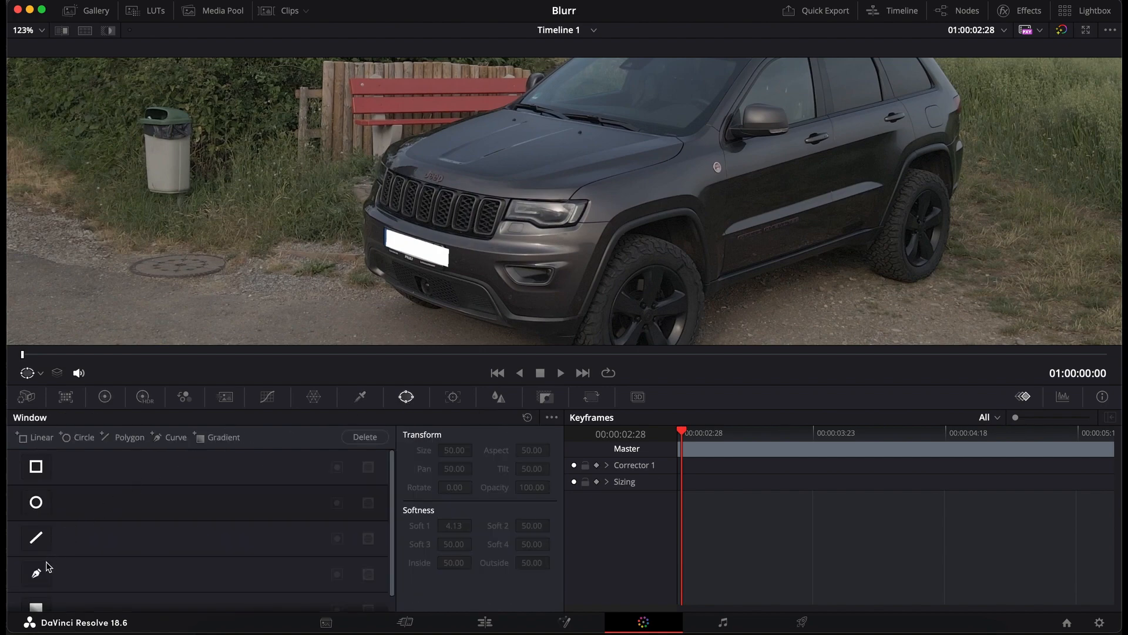
click(35, 573)
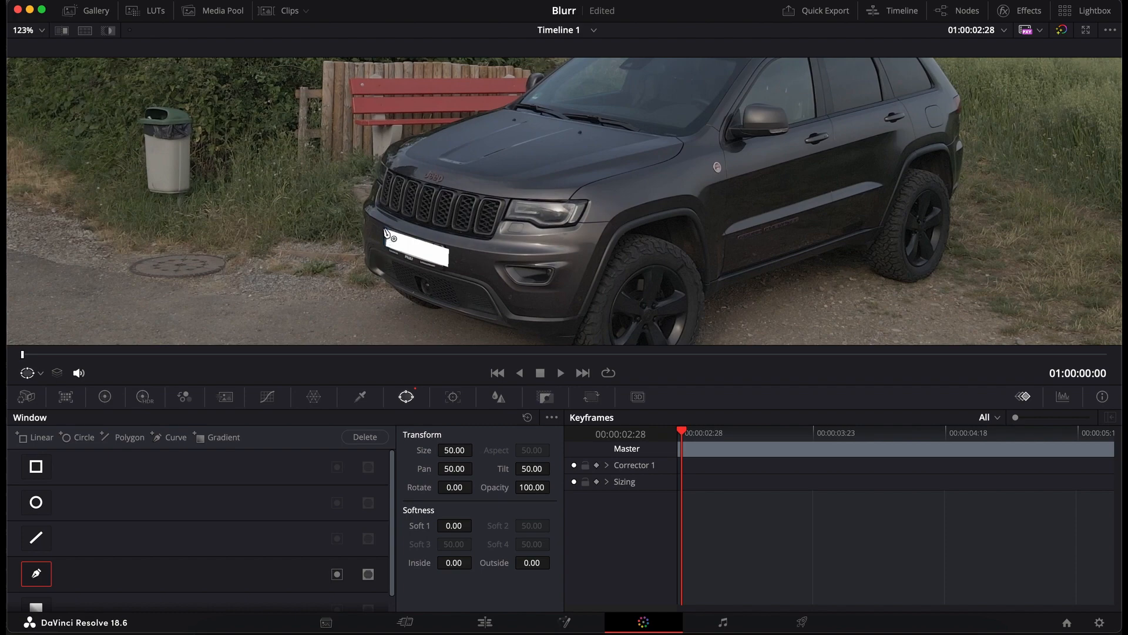
mouse_move(387, 247)
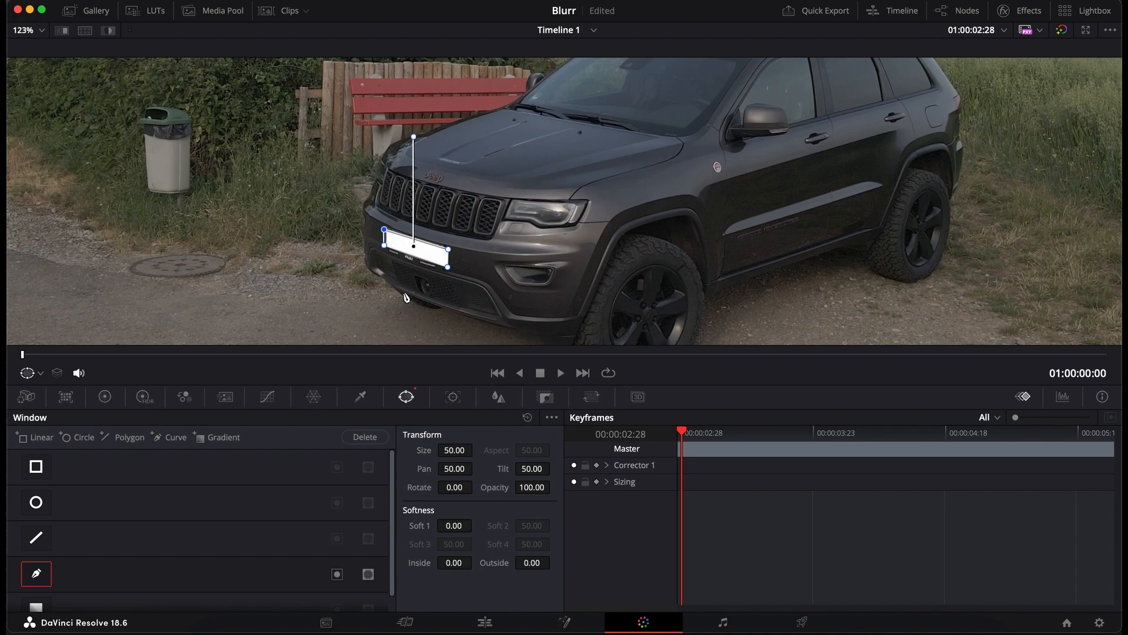
mouse_move(443, 359)
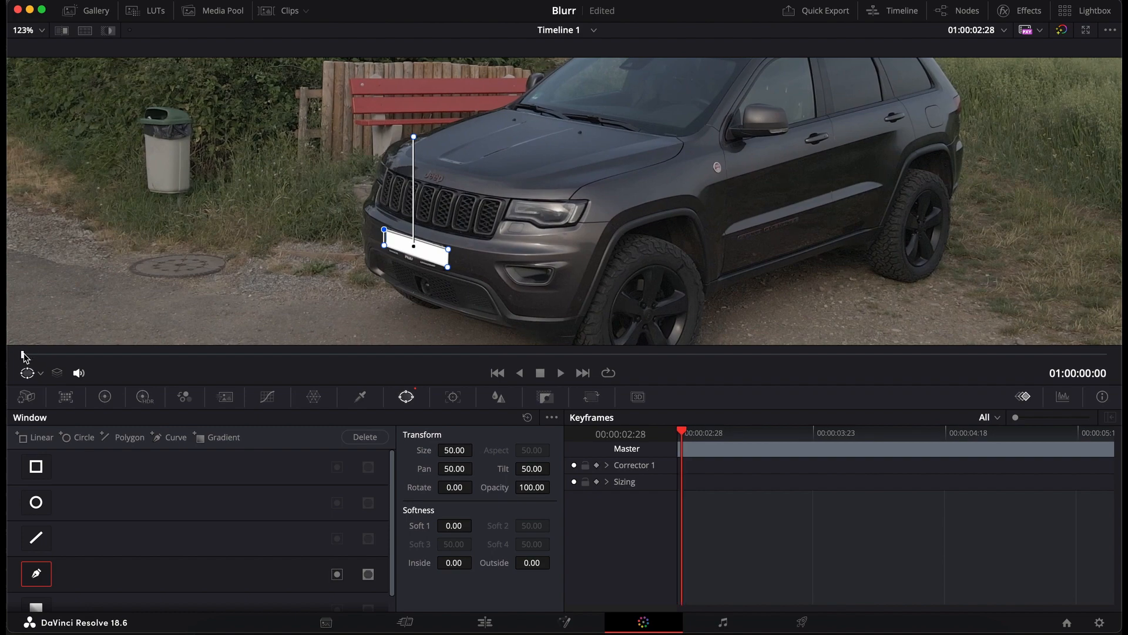
mouse_move(498, 396)
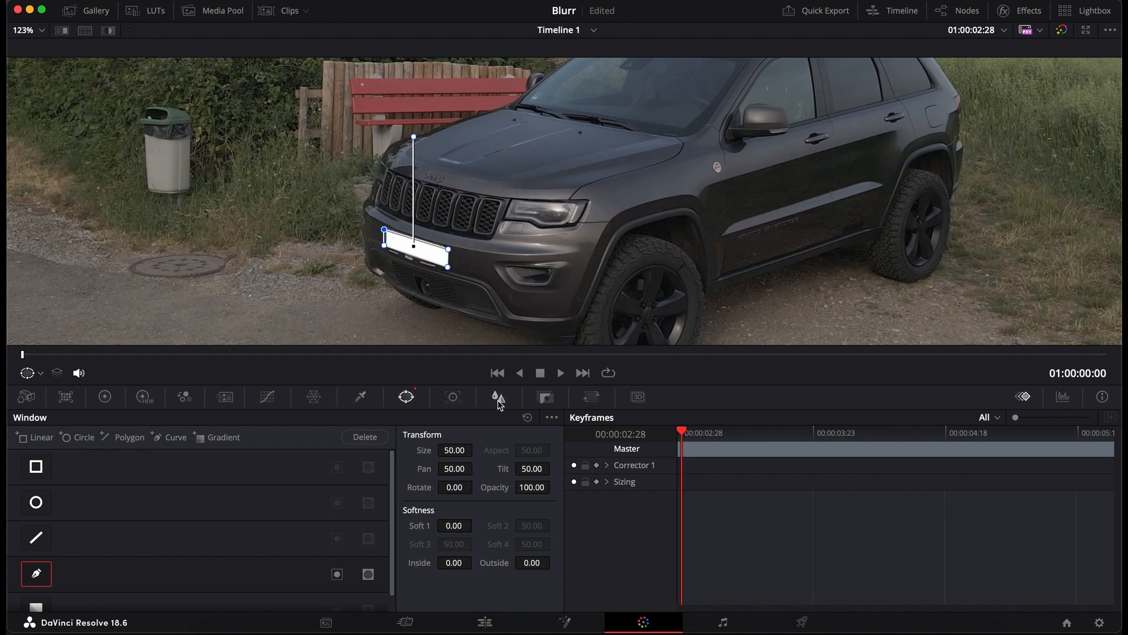
Blur the plate inside the window with a blur radius of about 0.87.
click(499, 396)
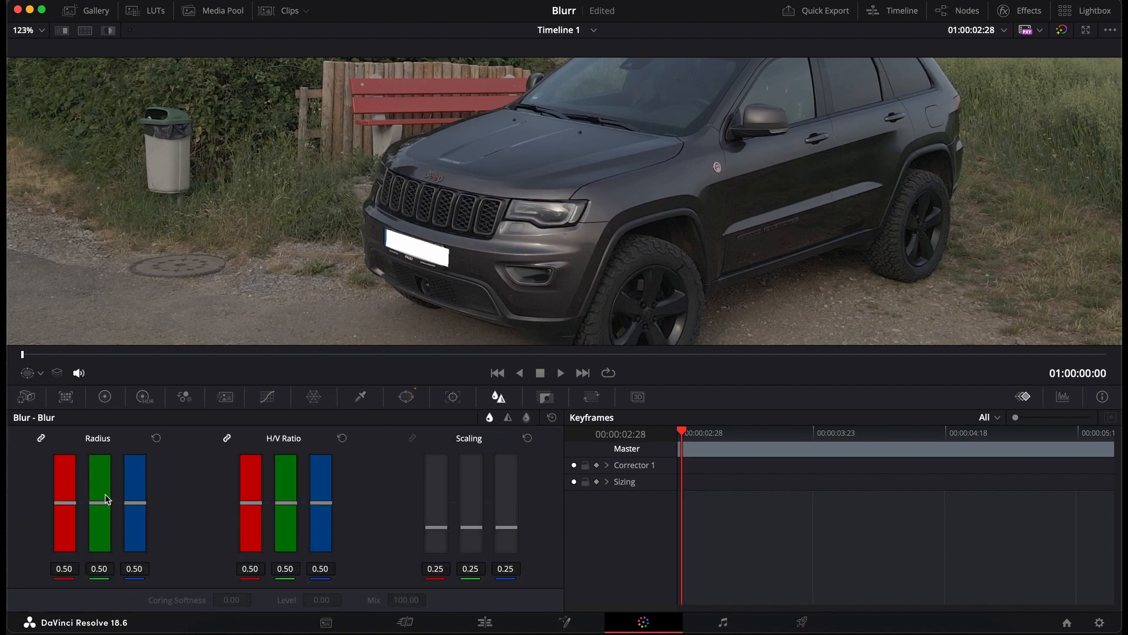
drag(98, 504, 99, 483)
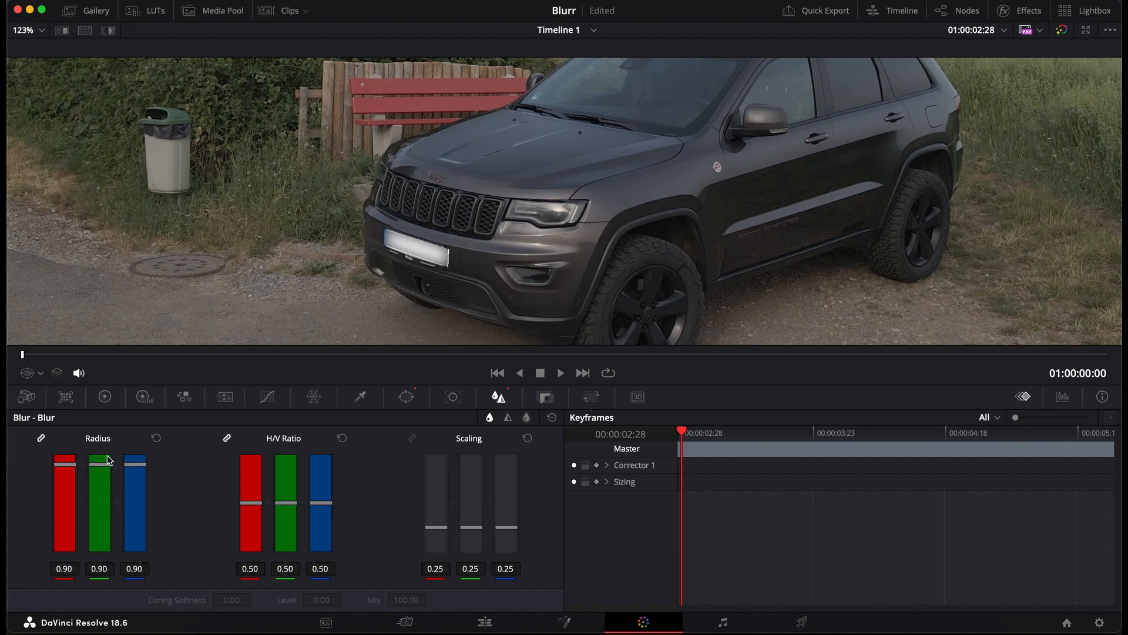
drag(99, 467, 99, 462)
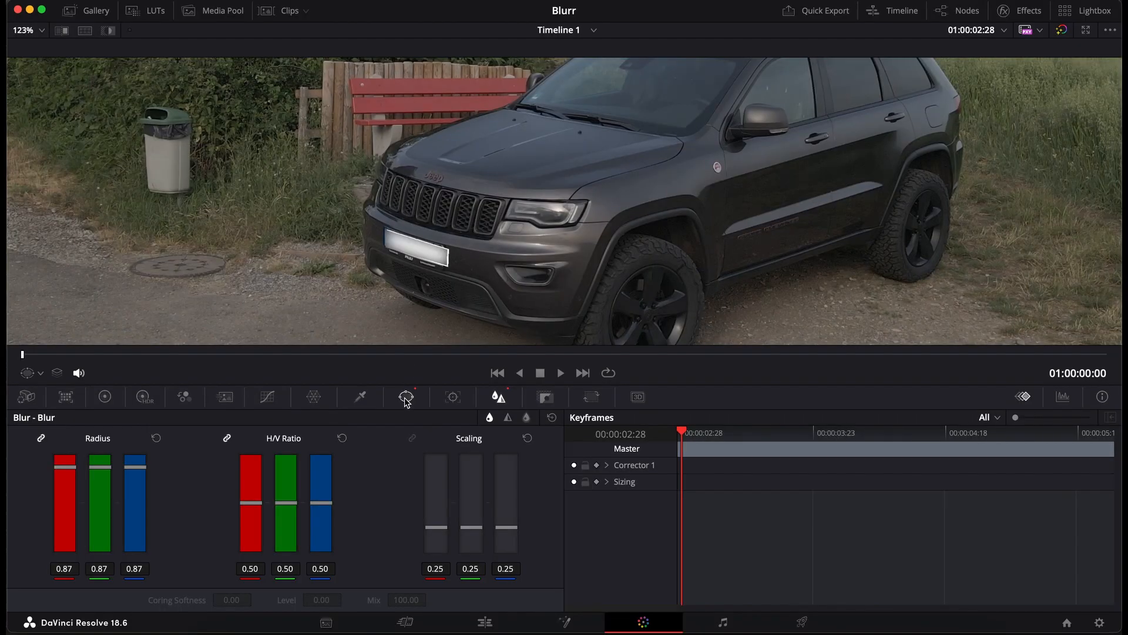
Bring up the tracker for the slipped plate window at the later frame.
click(406, 396)
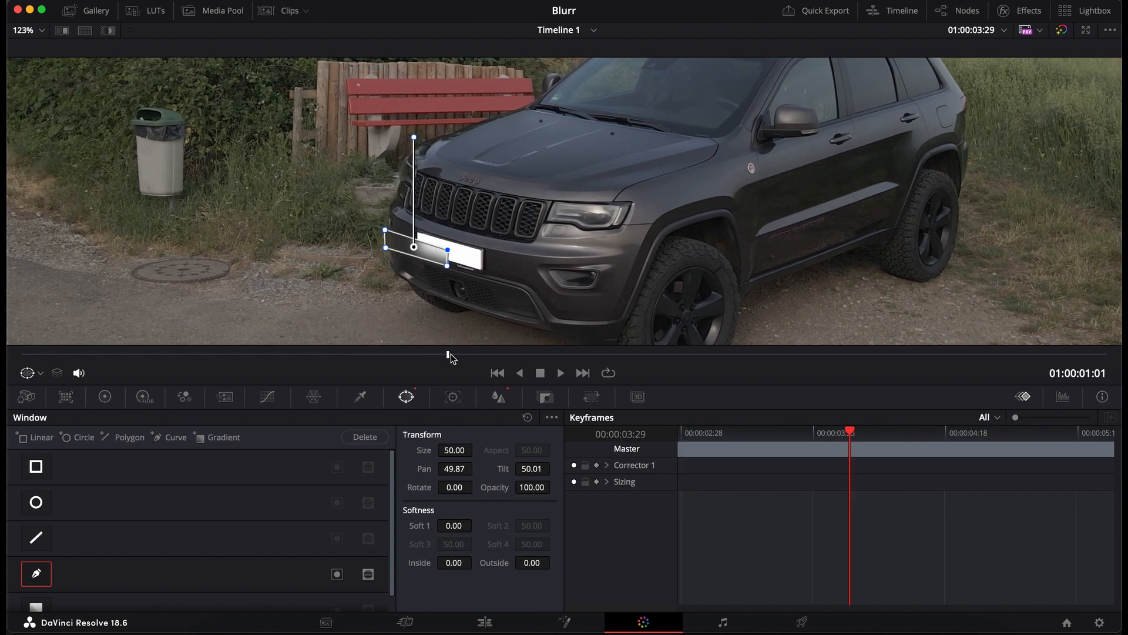
mouse_move(363, 321)
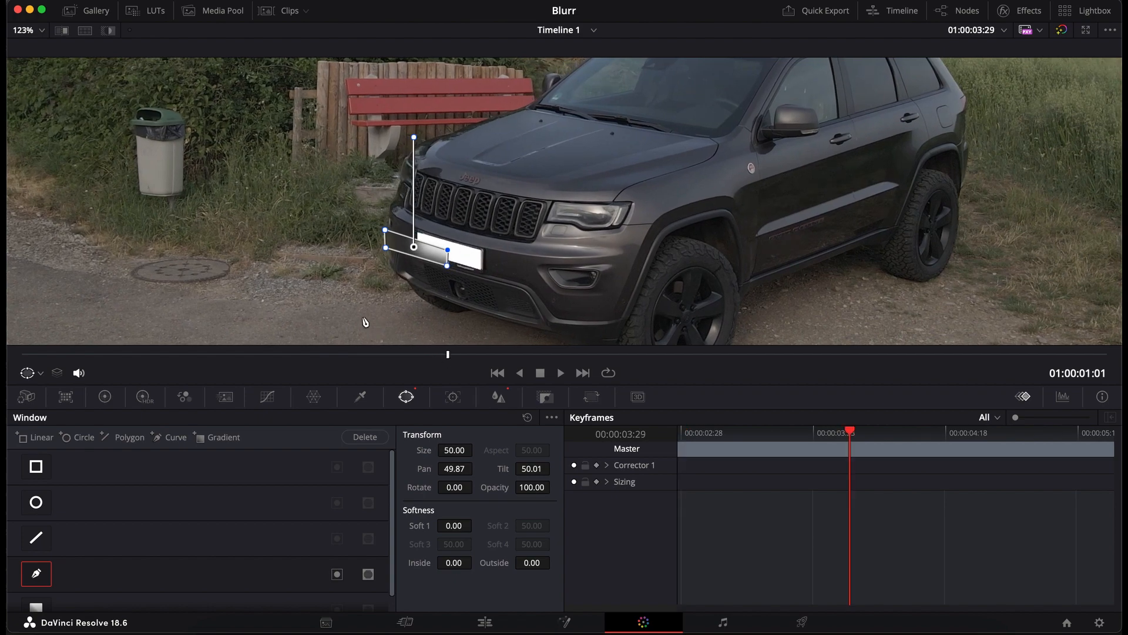
mouse_move(451, 399)
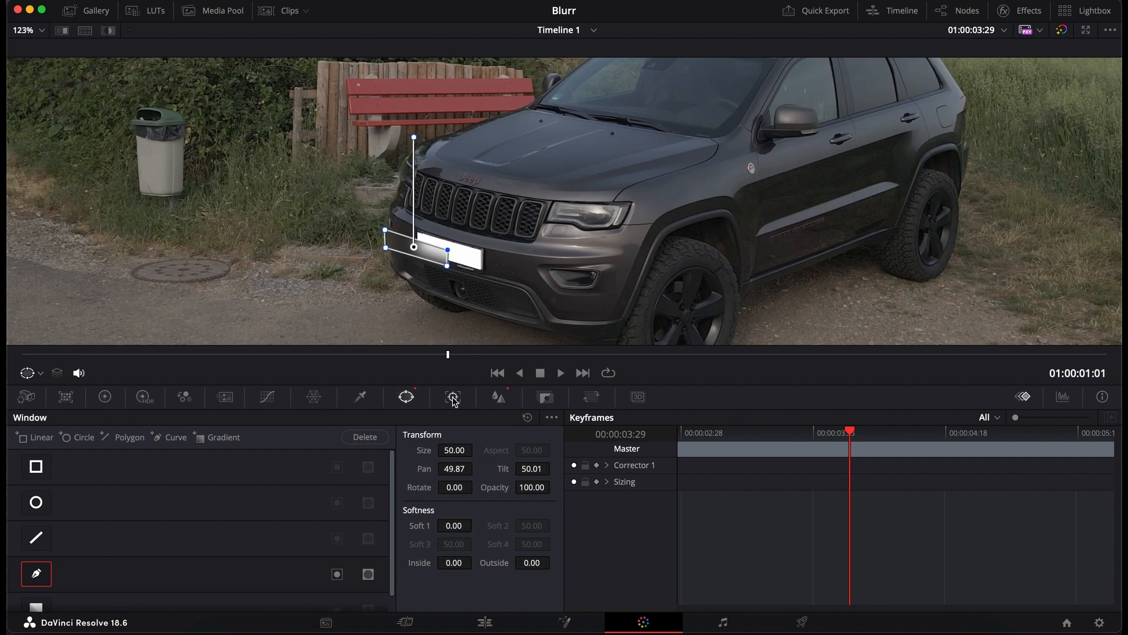
click(453, 396)
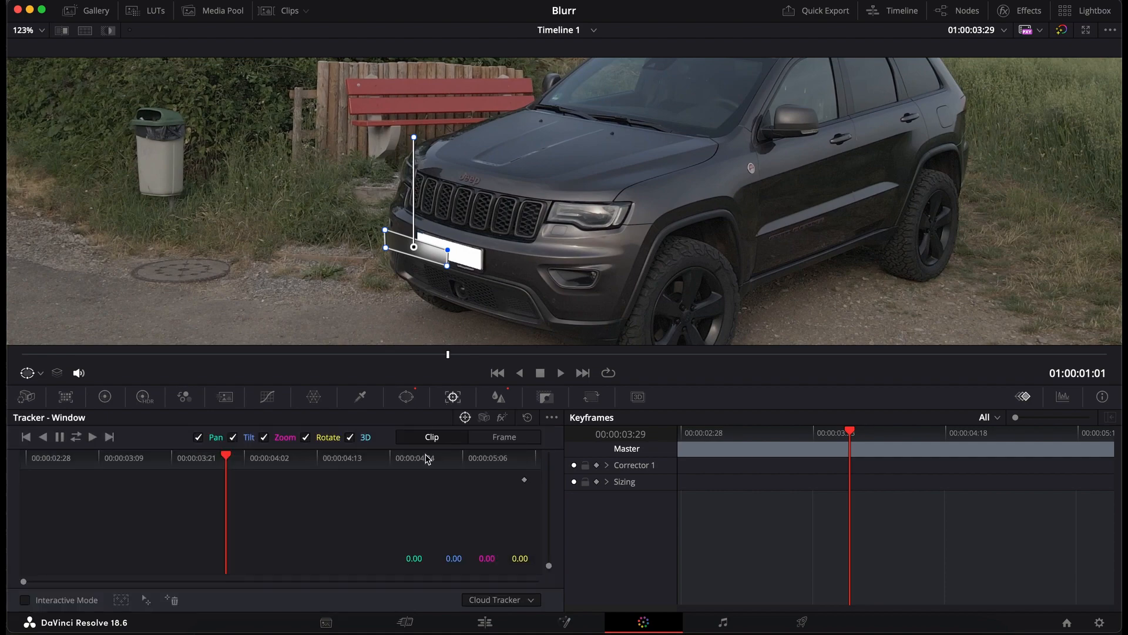
In Frame tracking mode, move the window back onto the license plate.
click(504, 437)
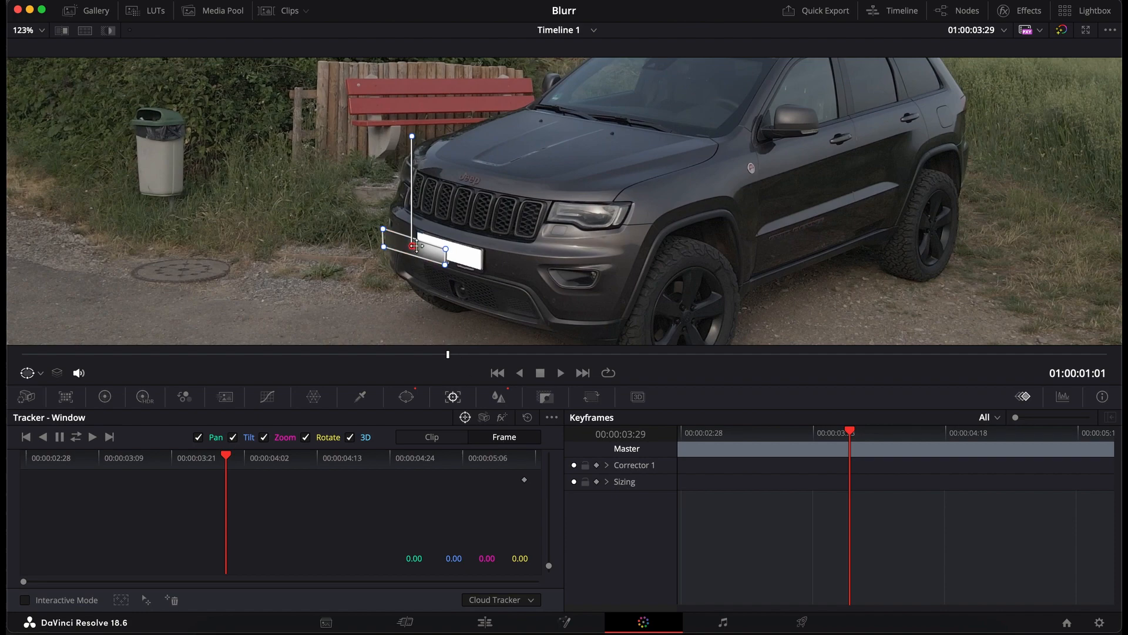
drag(414, 246, 446, 247)
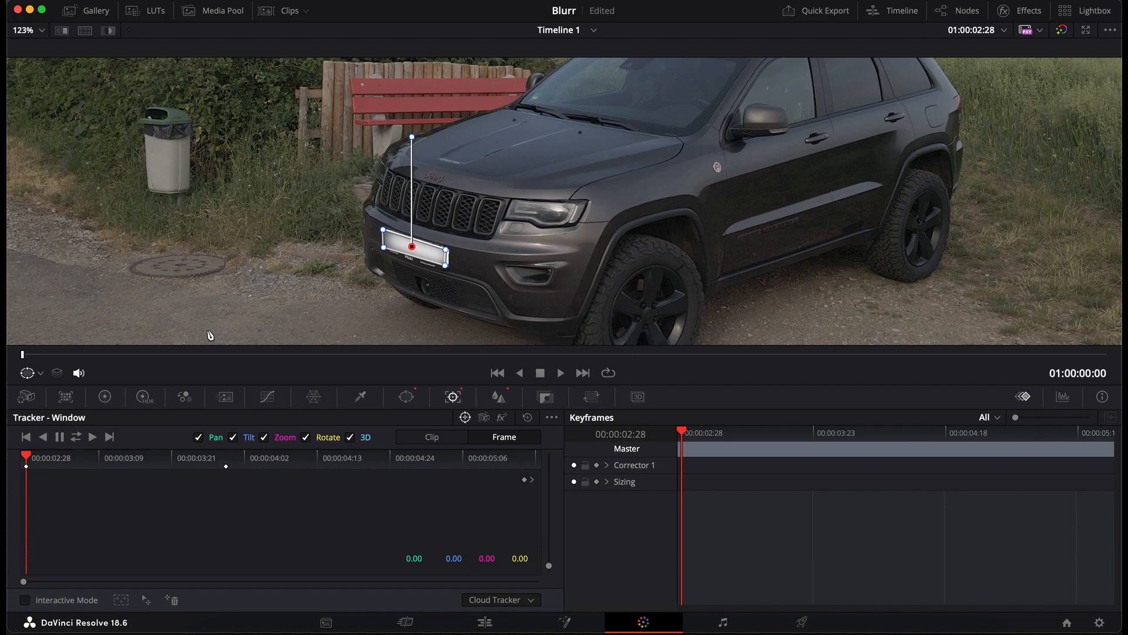
mouse_move(172, 353)
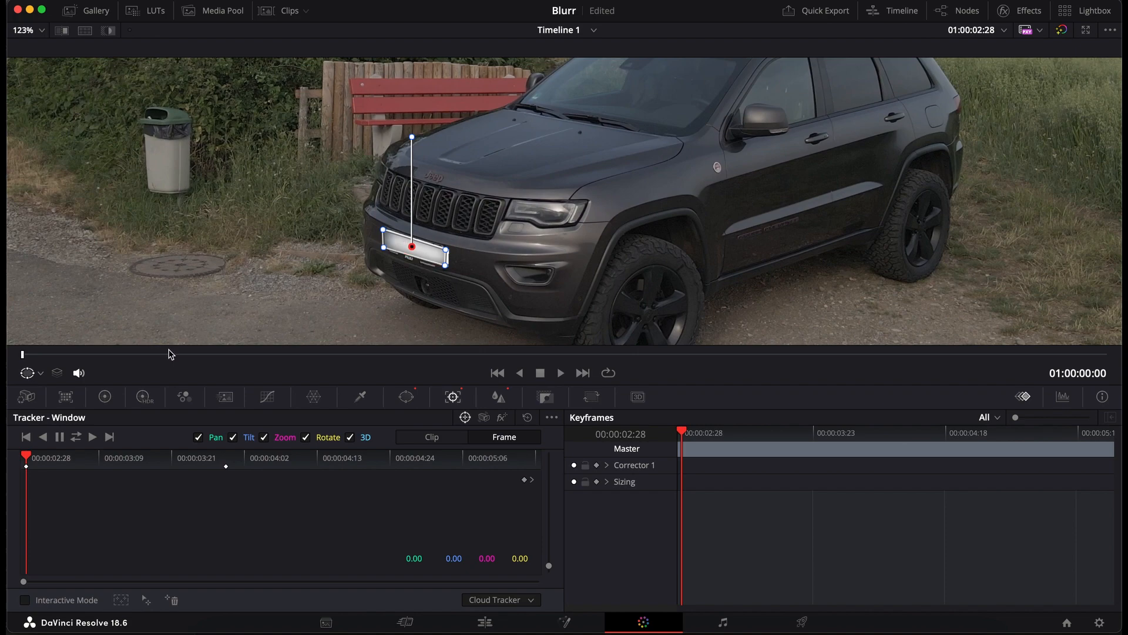
mouse_move(268, 339)
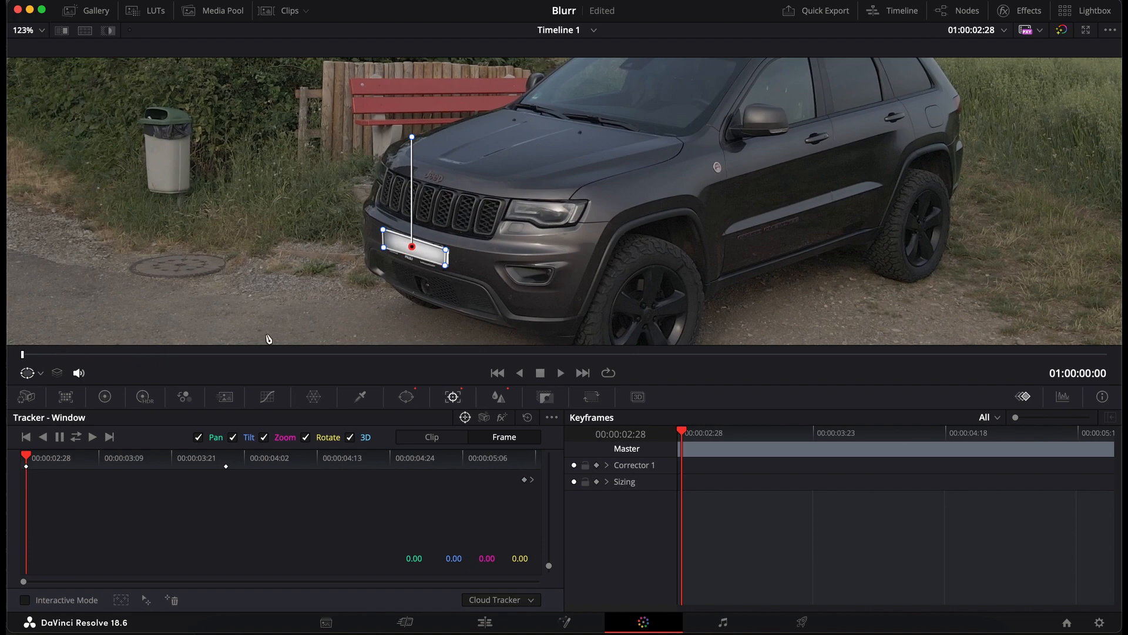
mouse_move(368, 257)
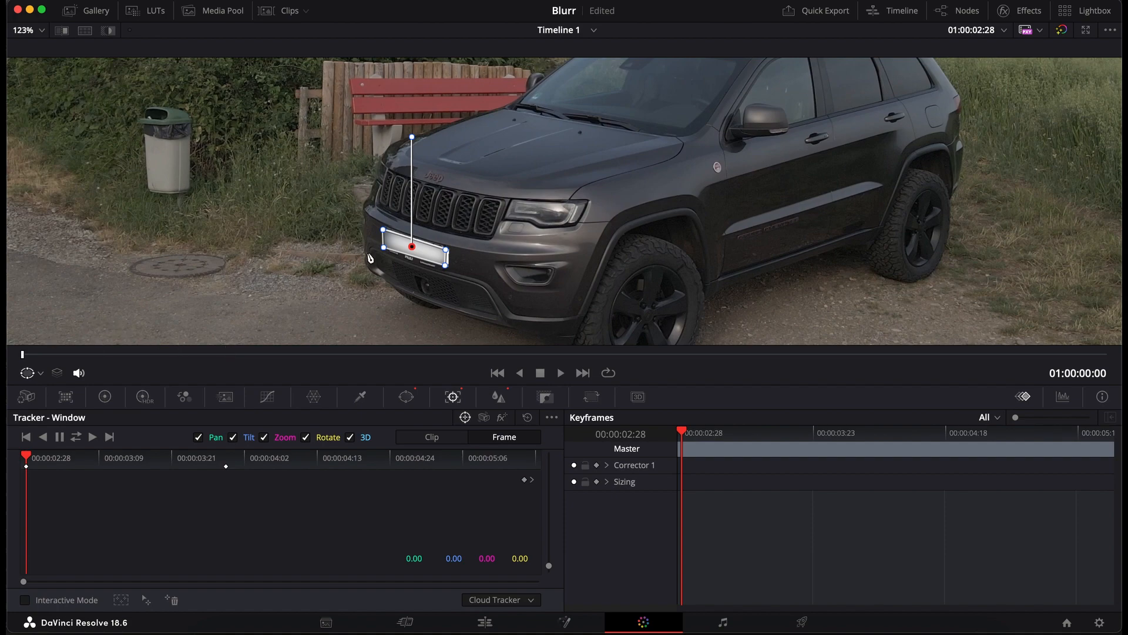
mouse_move(24, 360)
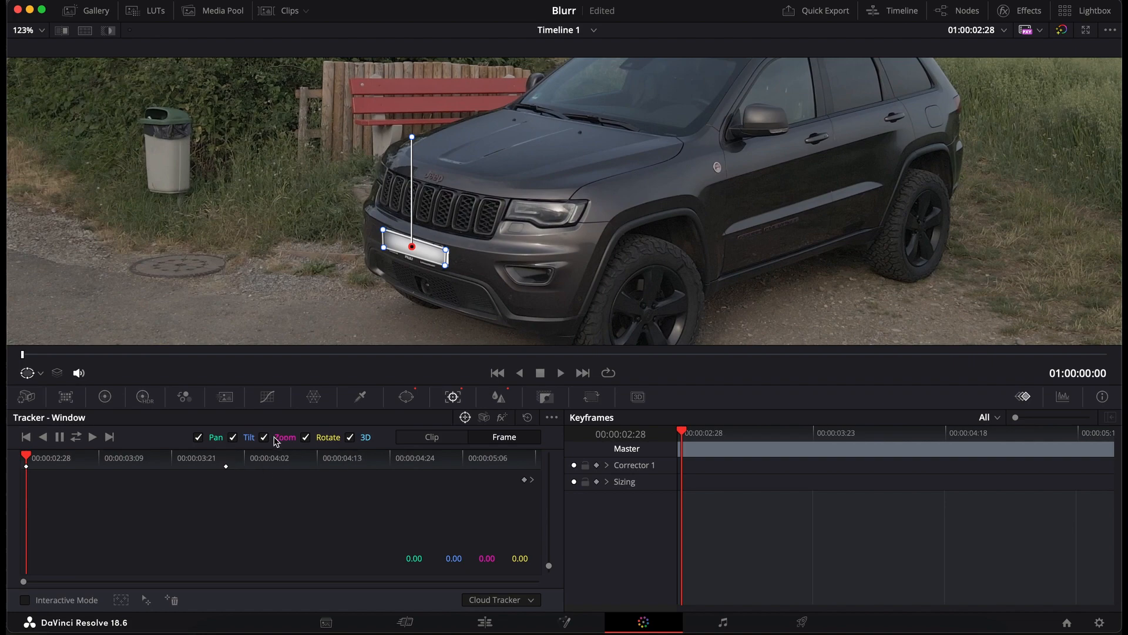
mouse_move(21, 351)
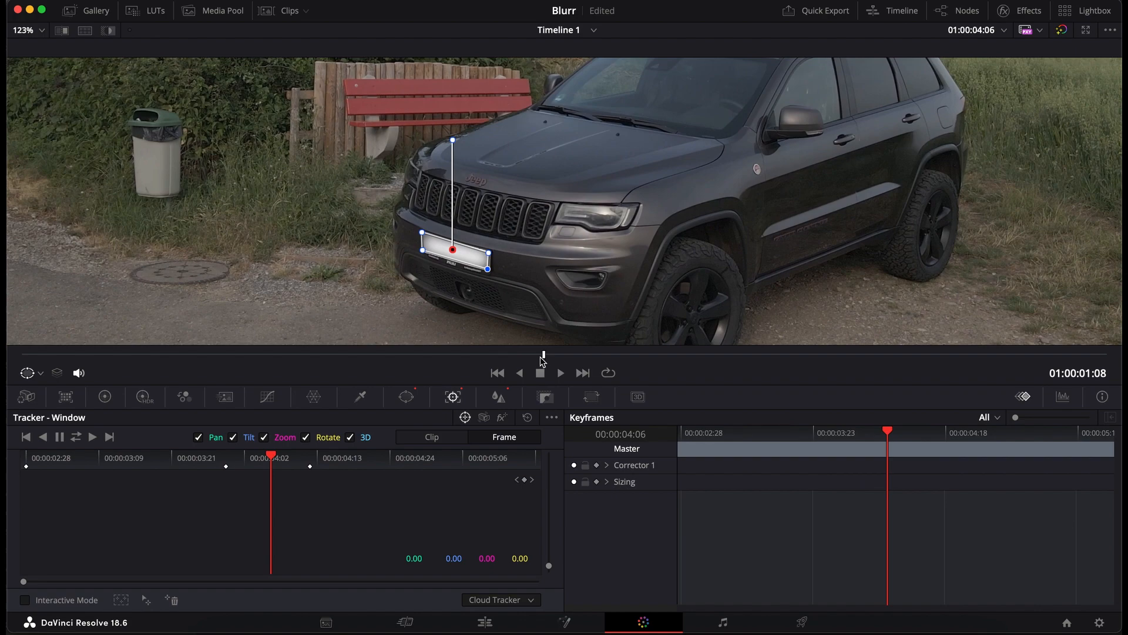
mouse_move(697, 375)
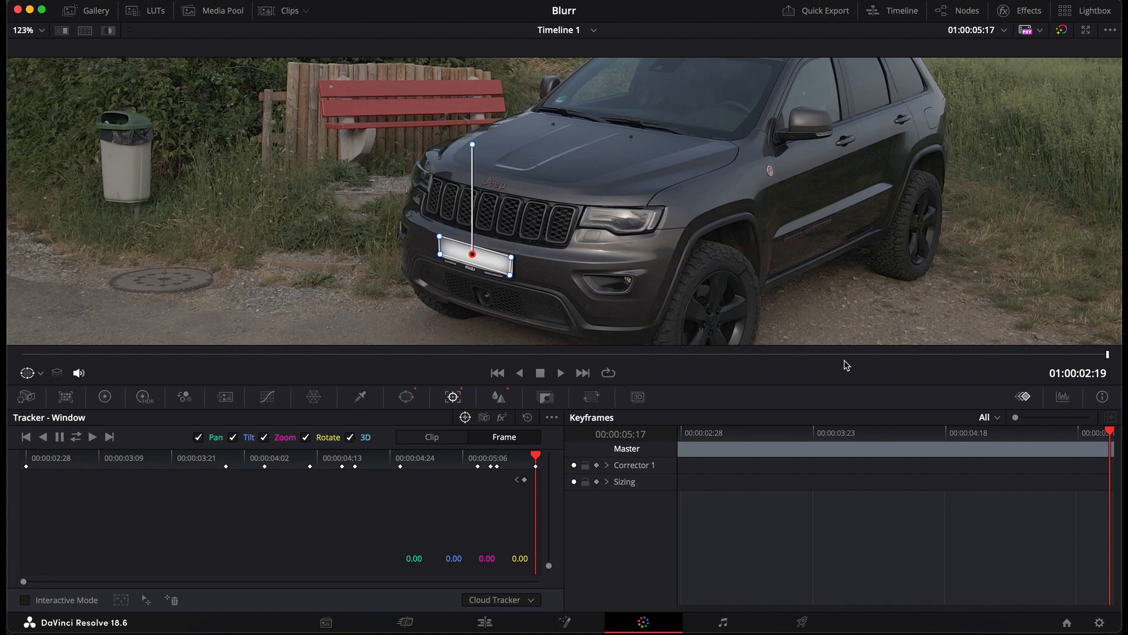
mouse_move(1020, 360)
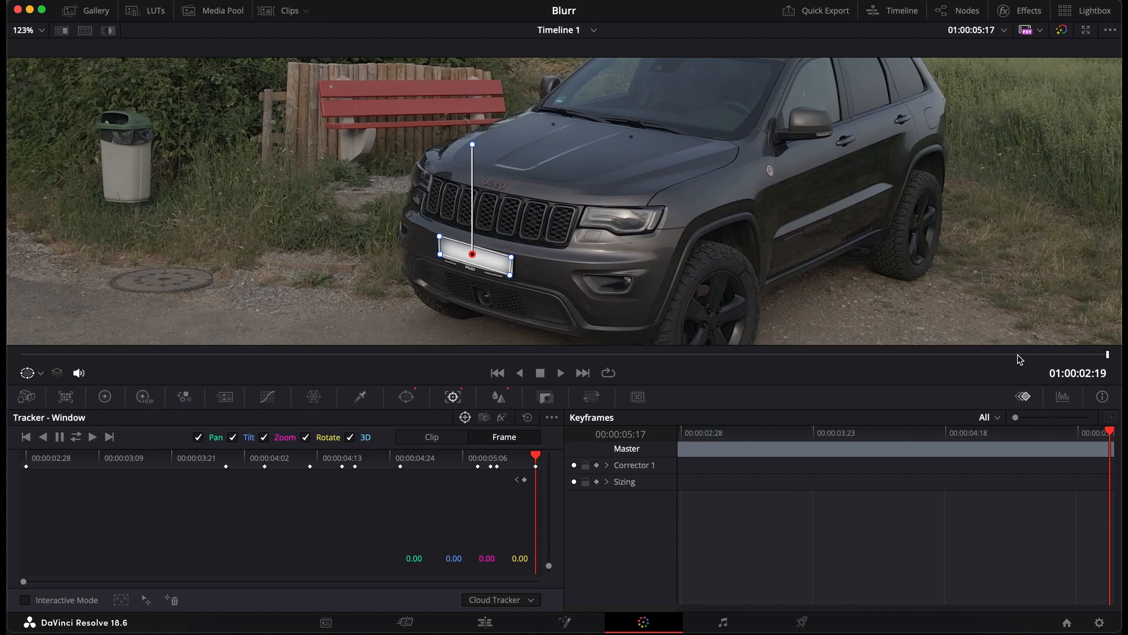
mouse_move(1086, 360)
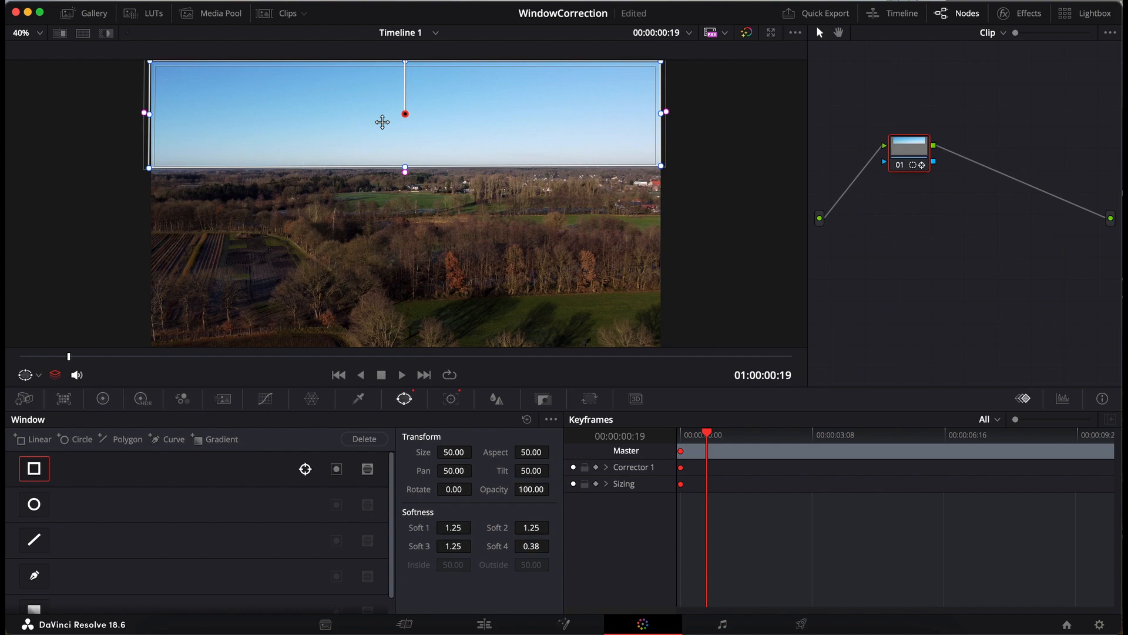
mouse_move(332, 119)
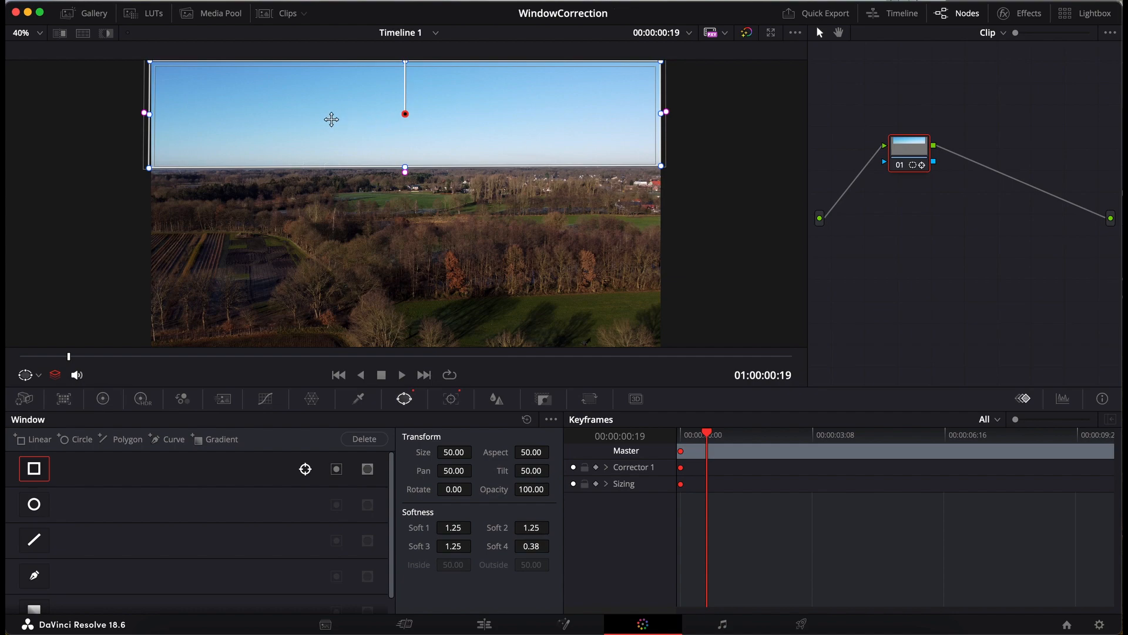
mouse_move(365, 144)
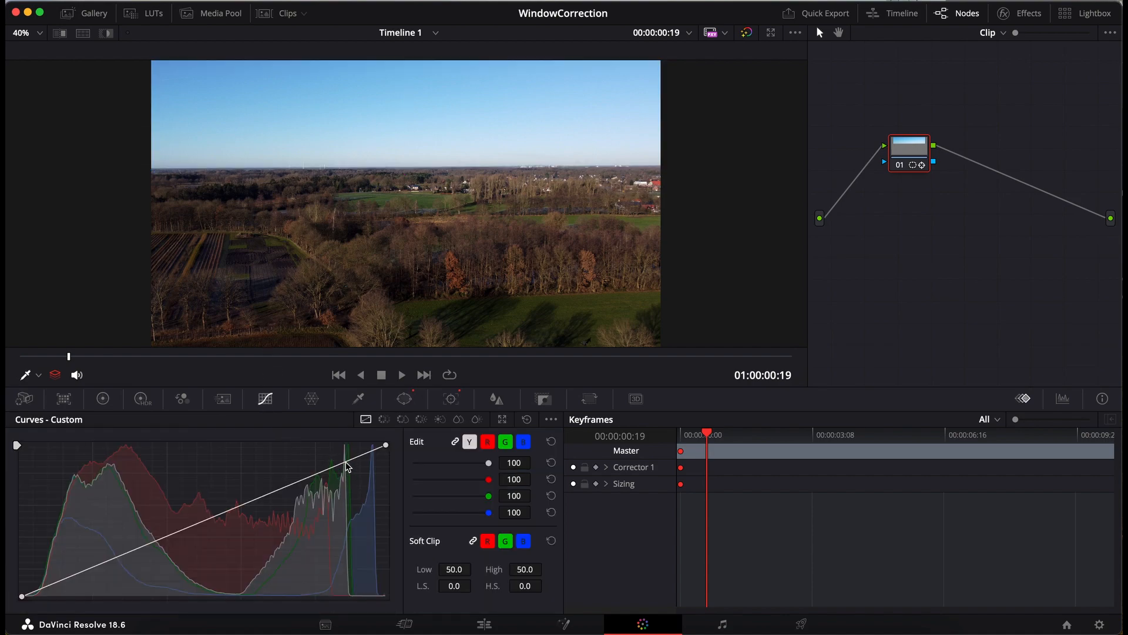
Lower two luma curve points to deepen the overexposed sky.
drag(345, 467, 345, 480)
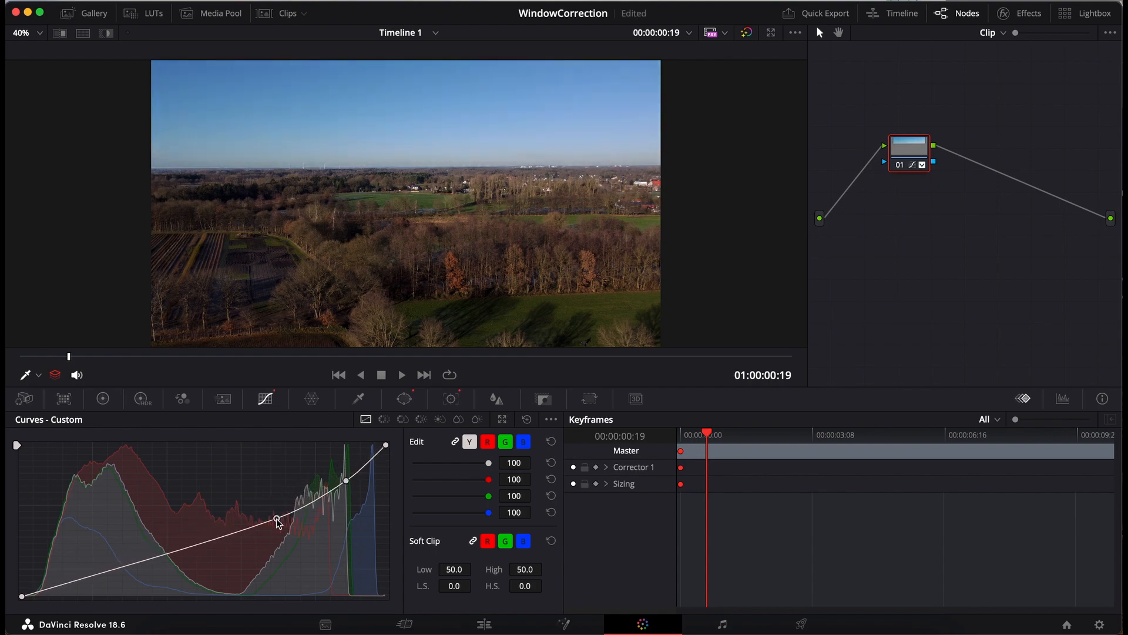
drag(277, 520, 277, 531)
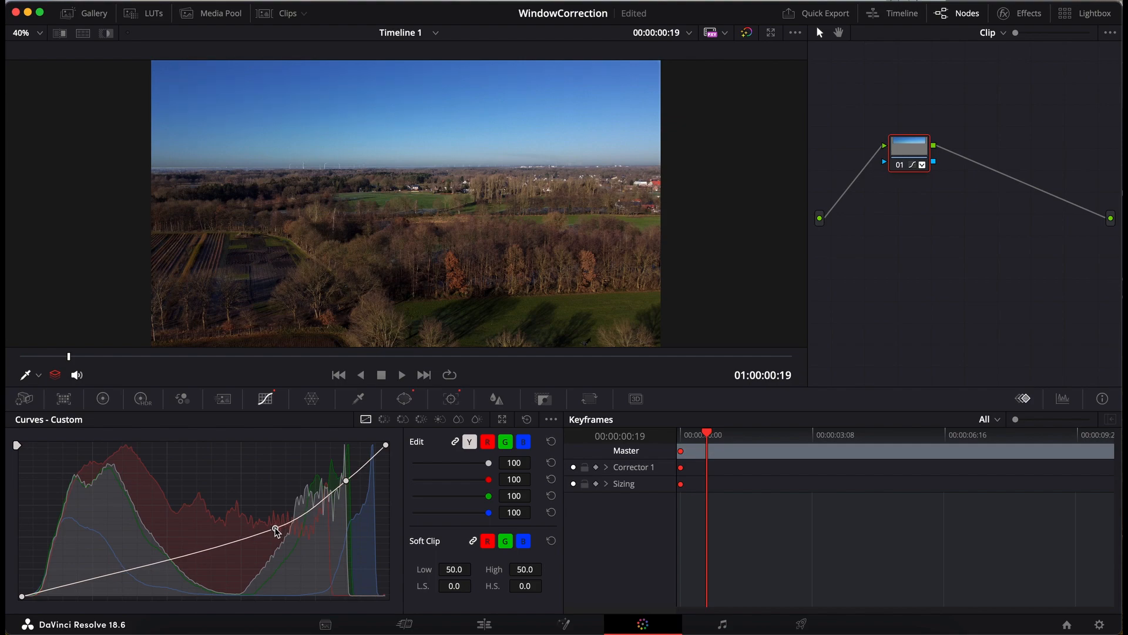